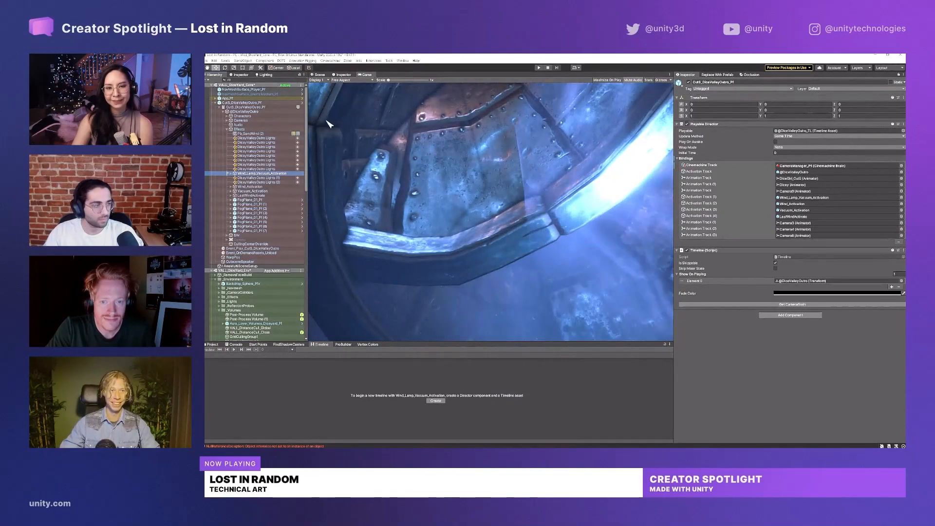
{"action": "left_click", "coordinate": [434, 401]}
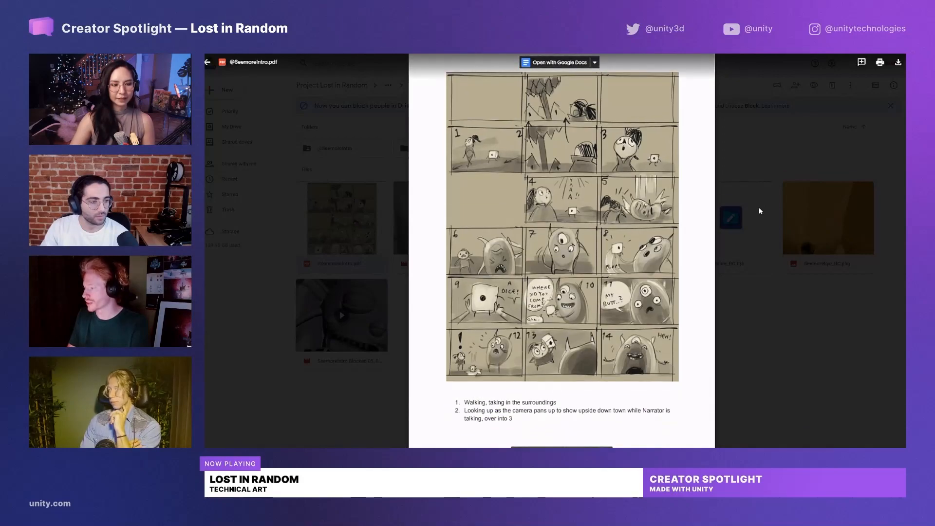
{"action": "scroll", "scroll_direction": "down", "scroll_amount": 3}
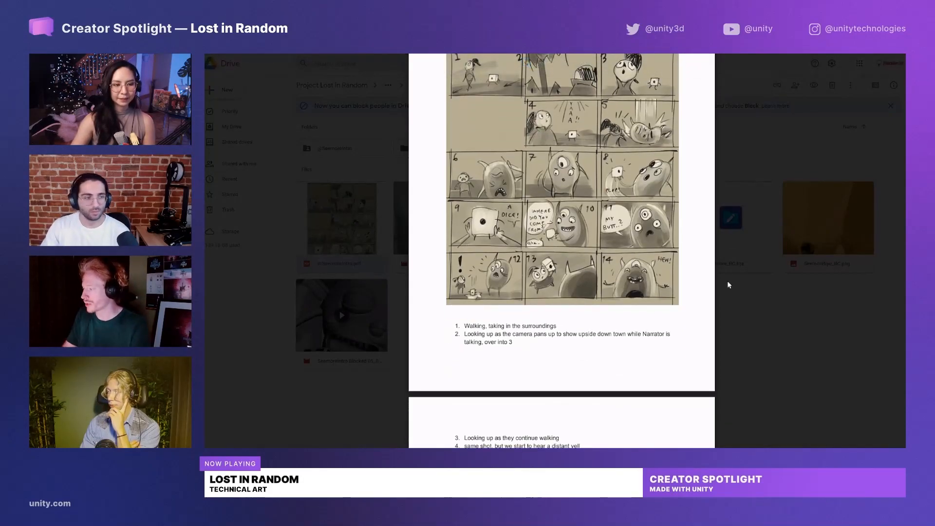
{"action": "scroll", "scroll_direction": "down", "scroll_amount": 3}
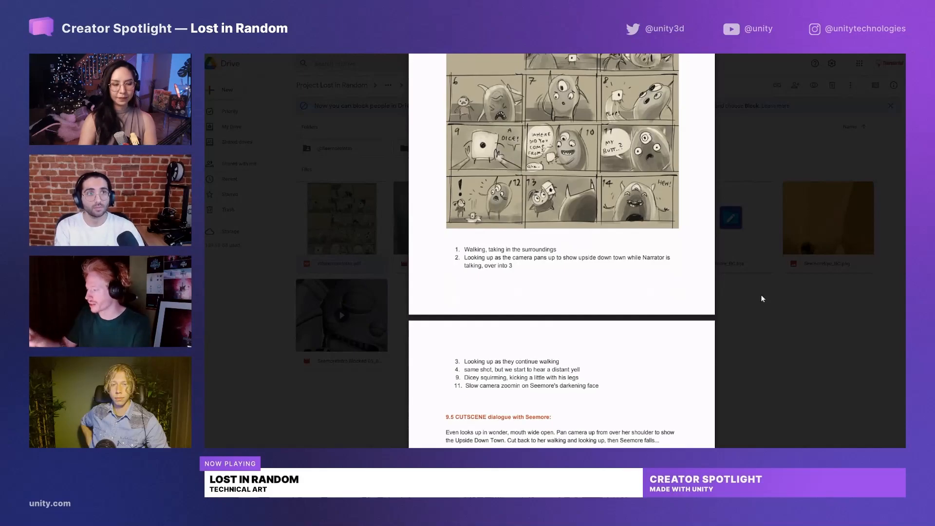
{"action": "scroll", "scroll_direction": "down", "scroll_amount": 3}
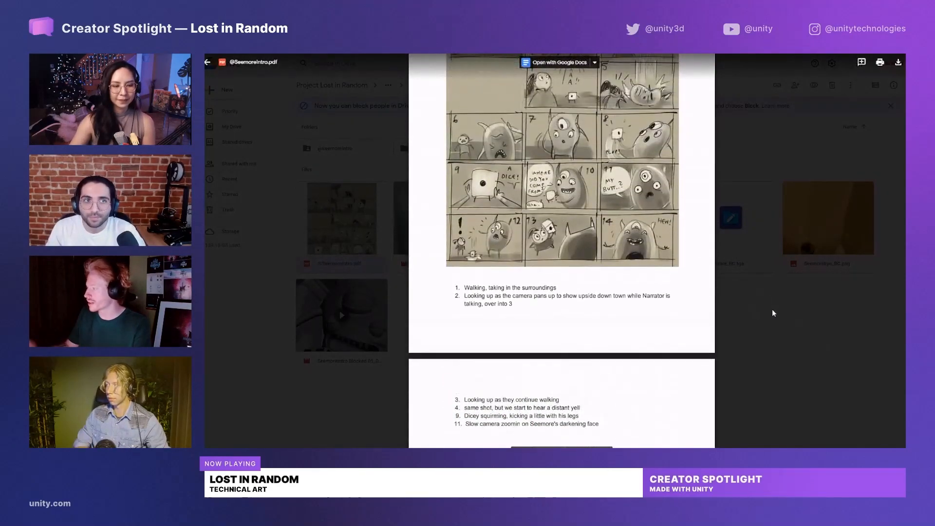
Step: Return to the folder and play the 20191008_104354.mp4 reference clip of the actor
{"action": "left_click", "coordinate": [207, 62]}
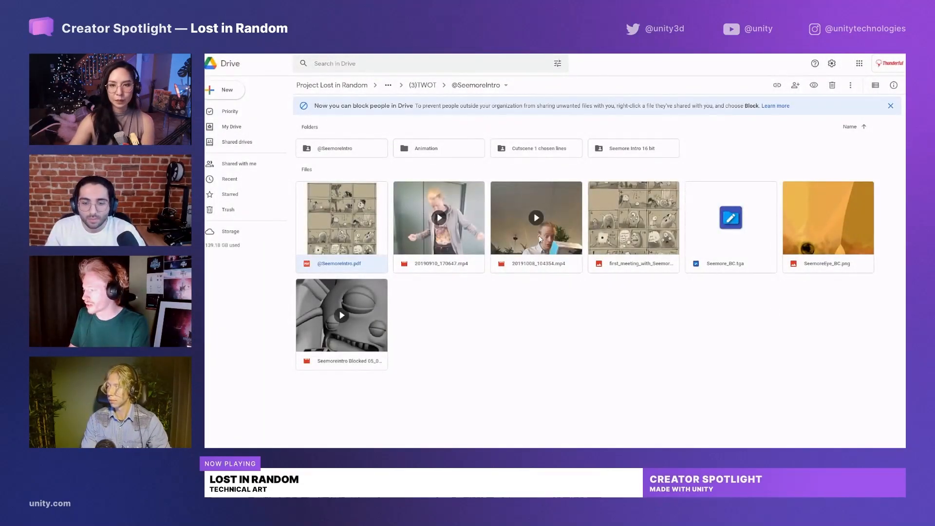
{"action": "double_click", "coordinate": [535, 217]}
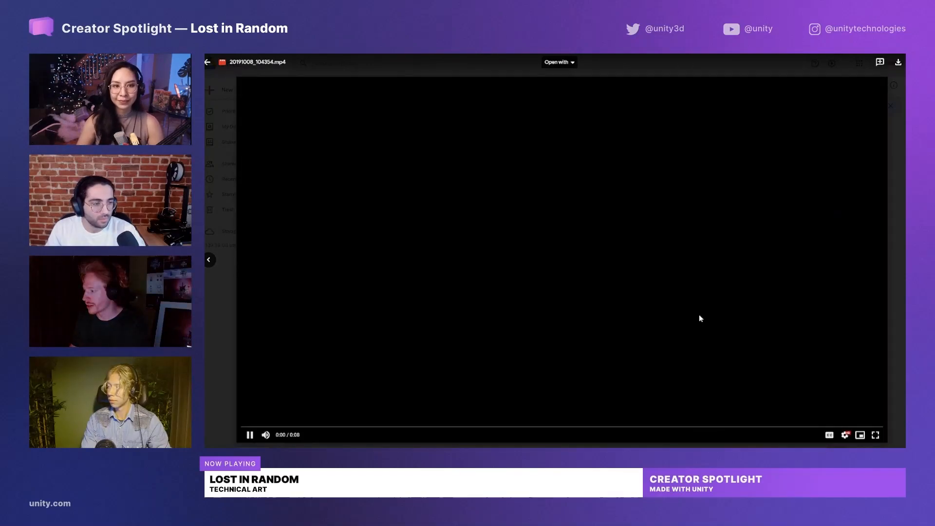
{"action": "left_click", "coordinate": [249, 434]}
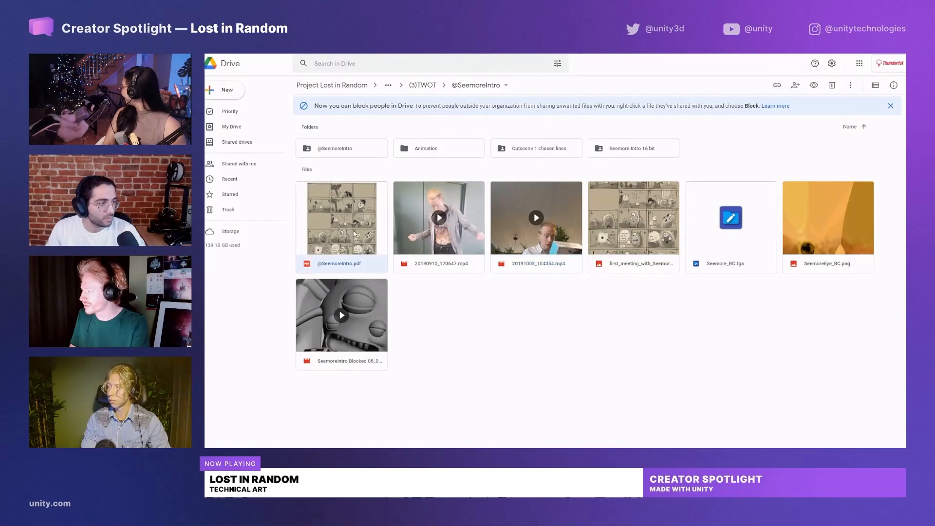
Step: Reopen the storyboard, switch to the second reference clip and play it
{"action": "double_click", "coordinate": [341, 217]}
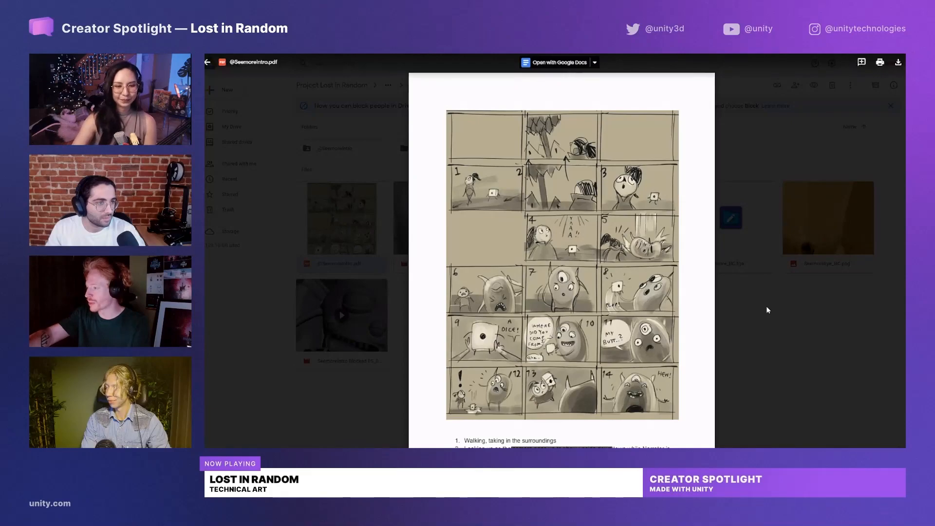
{"action": "mouse_move", "coordinate": [779, 341]}
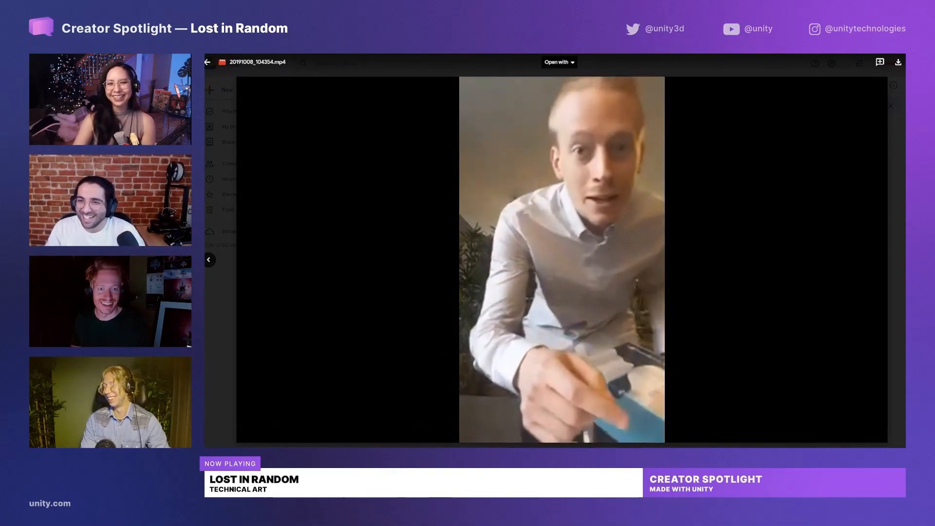
{"action": "left_click", "coordinate": [207, 63]}
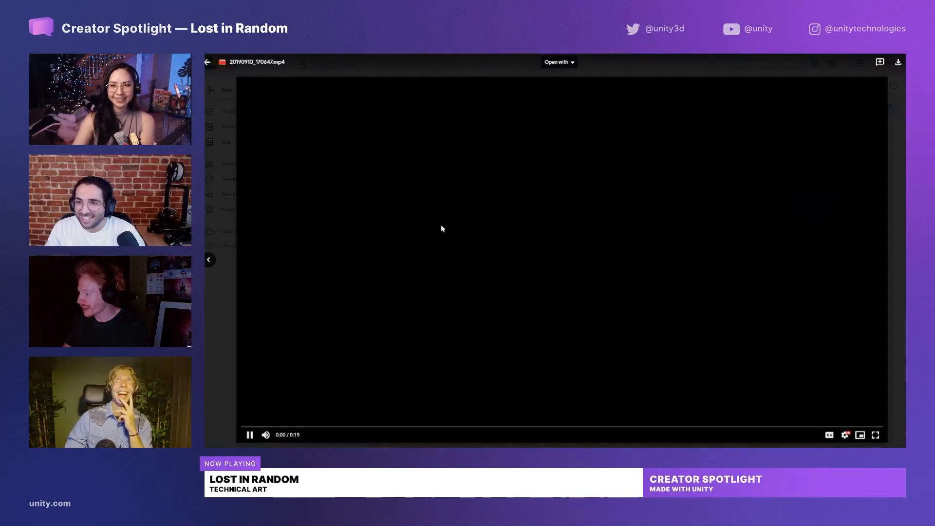
{"action": "left_click", "coordinate": [251, 434]}
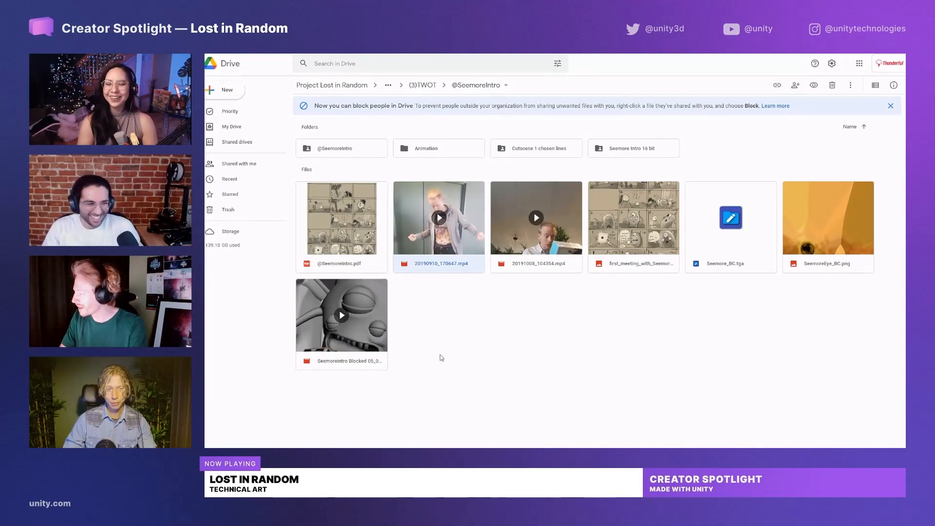
{"action": "double_click", "coordinate": [341, 315]}
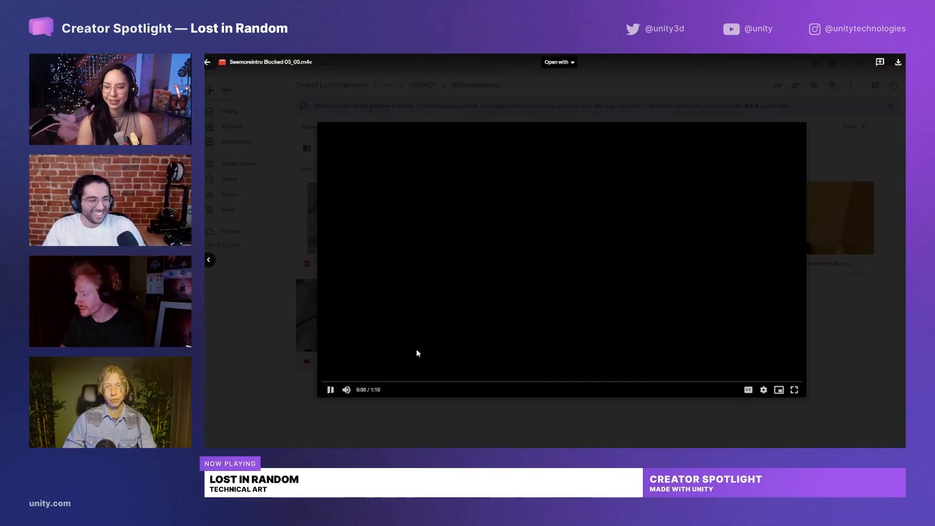
{"action": "left_click", "coordinate": [329, 390]}
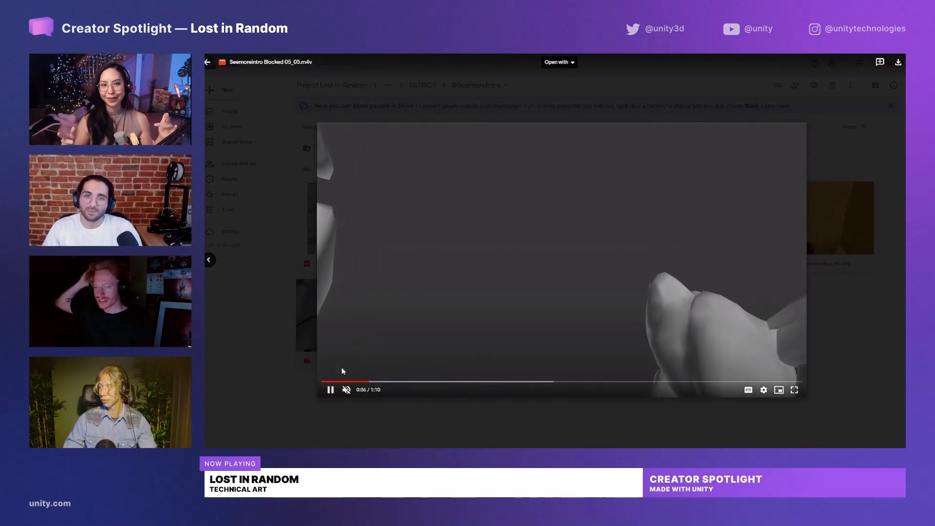
{"action": "left_click", "coordinate": [330, 390]}
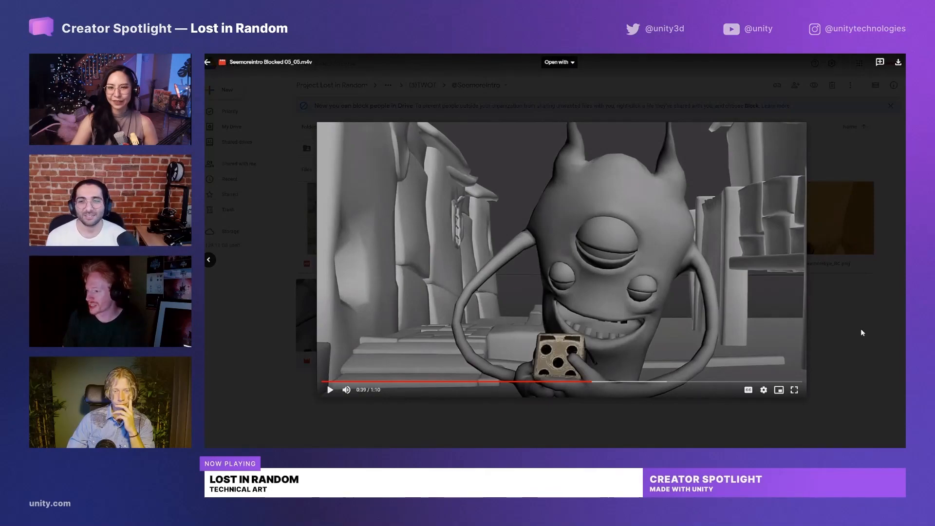
{"action": "left_click", "coordinate": [206, 62]}
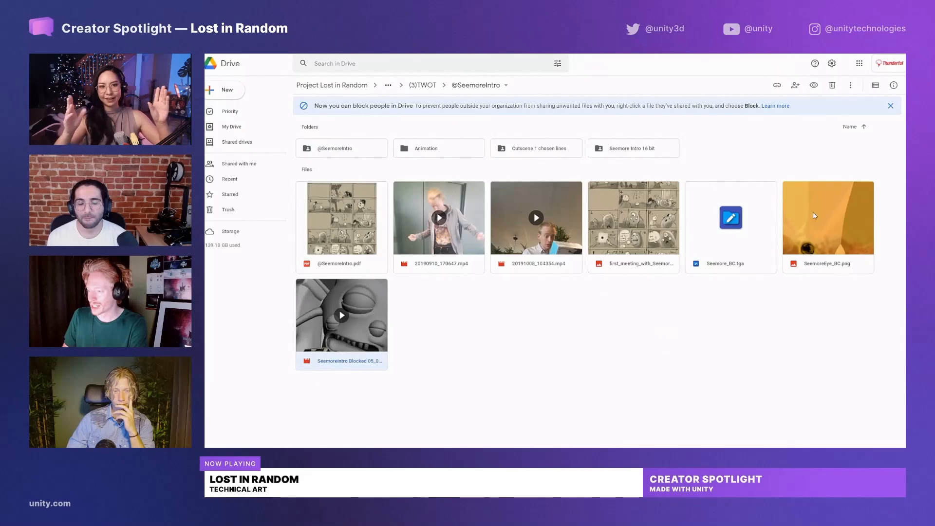
{"action": "double_click", "coordinate": [827, 217]}
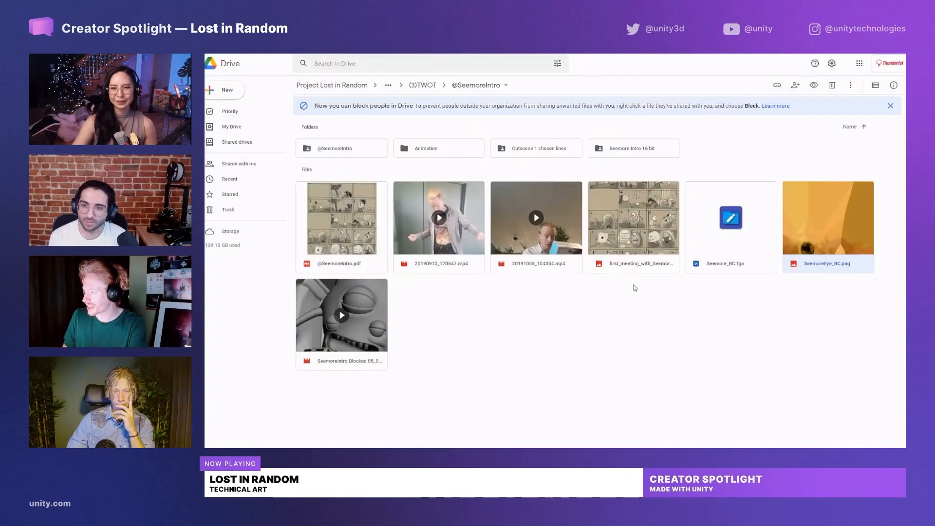
{"action": "left_click", "coordinate": [438, 148]}
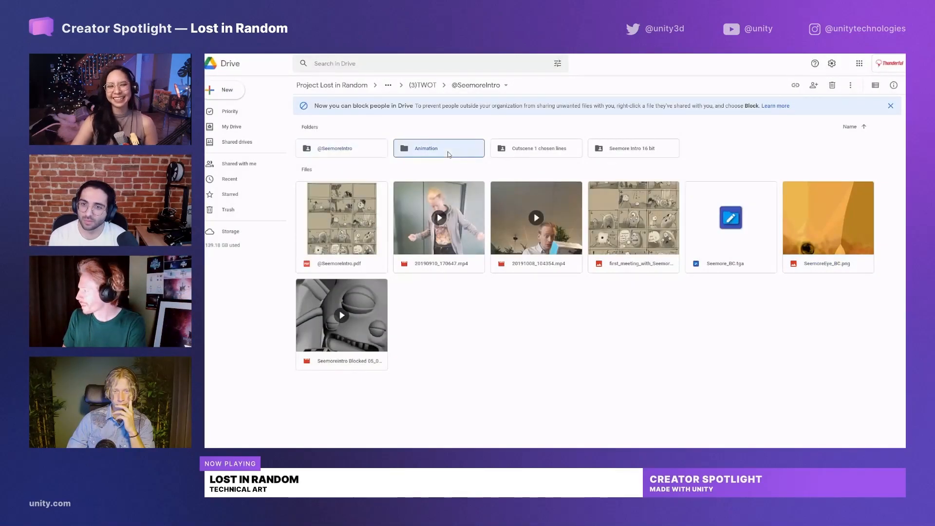